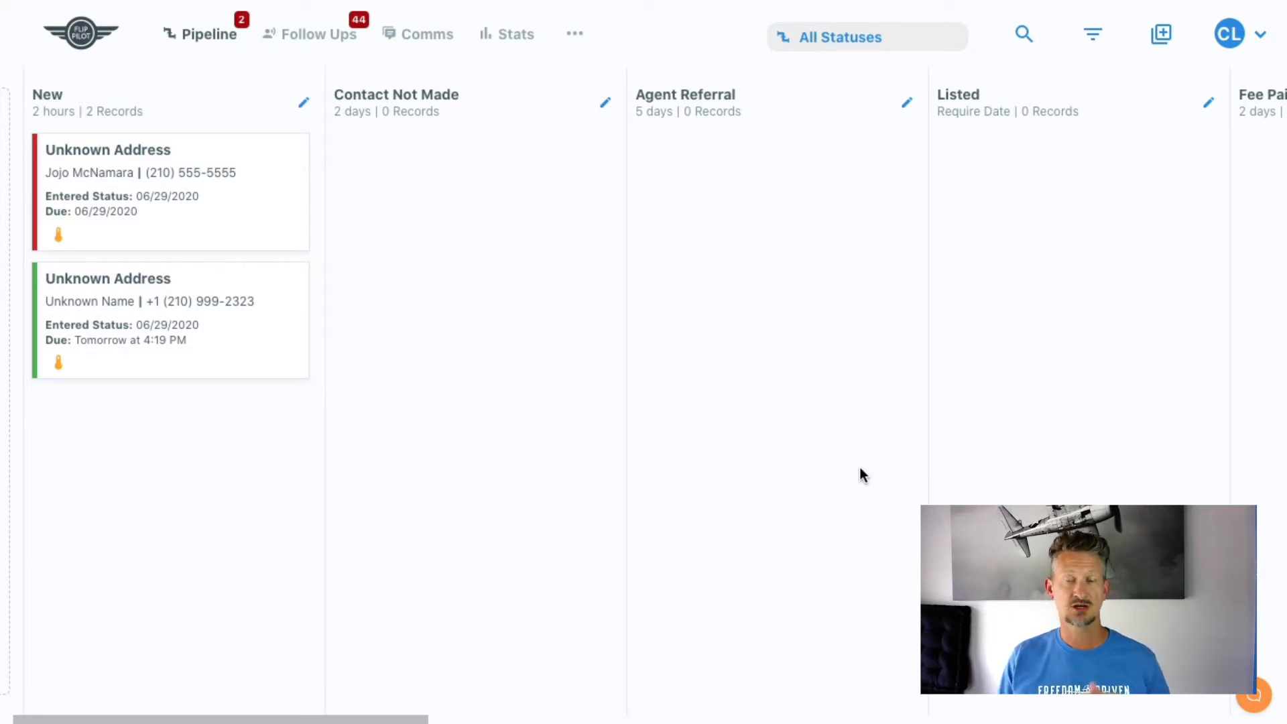
pyautogui.moveTo(764, 519)
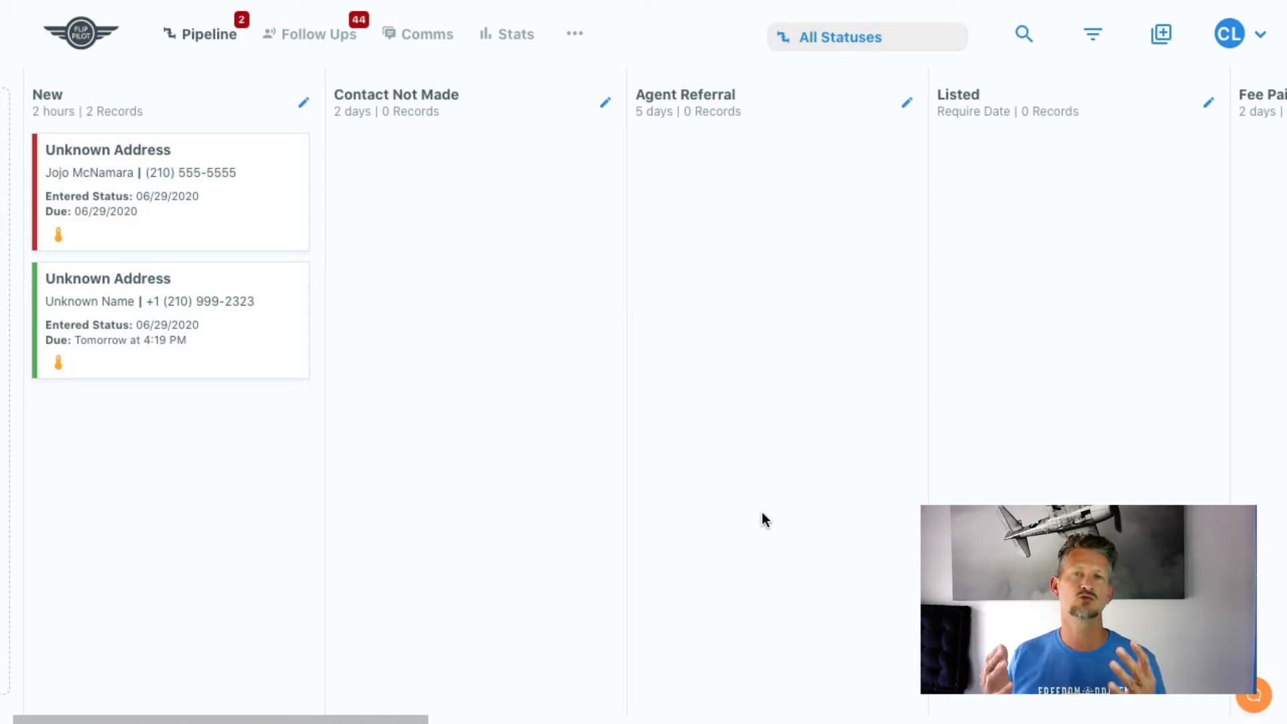
pyautogui.moveTo(643, 551)
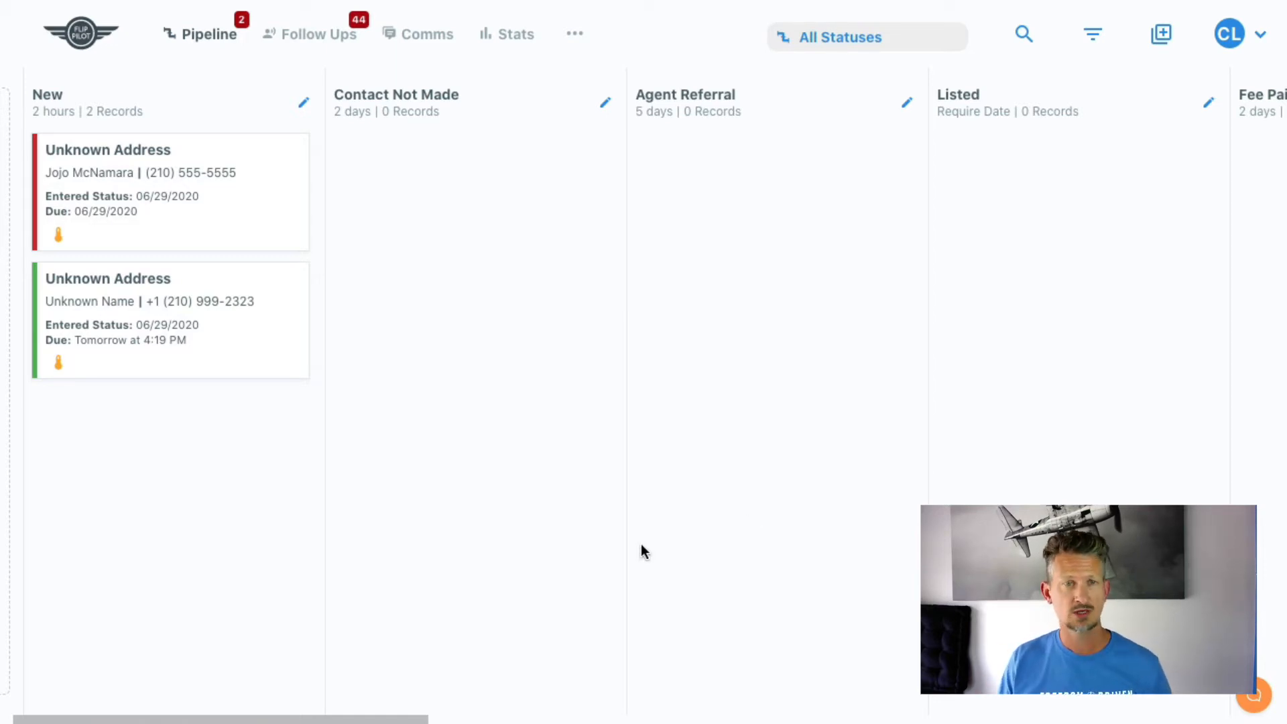
pyautogui.moveTo(508, 365)
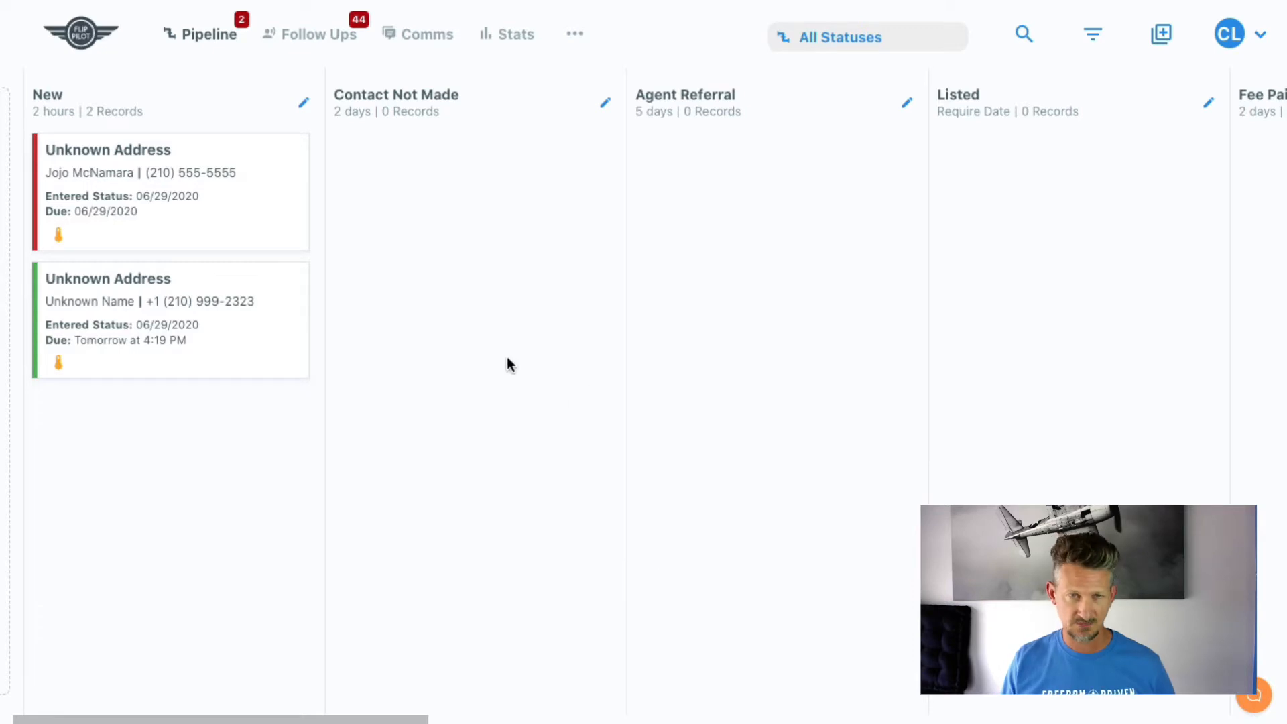
pyautogui.moveTo(532, 319)
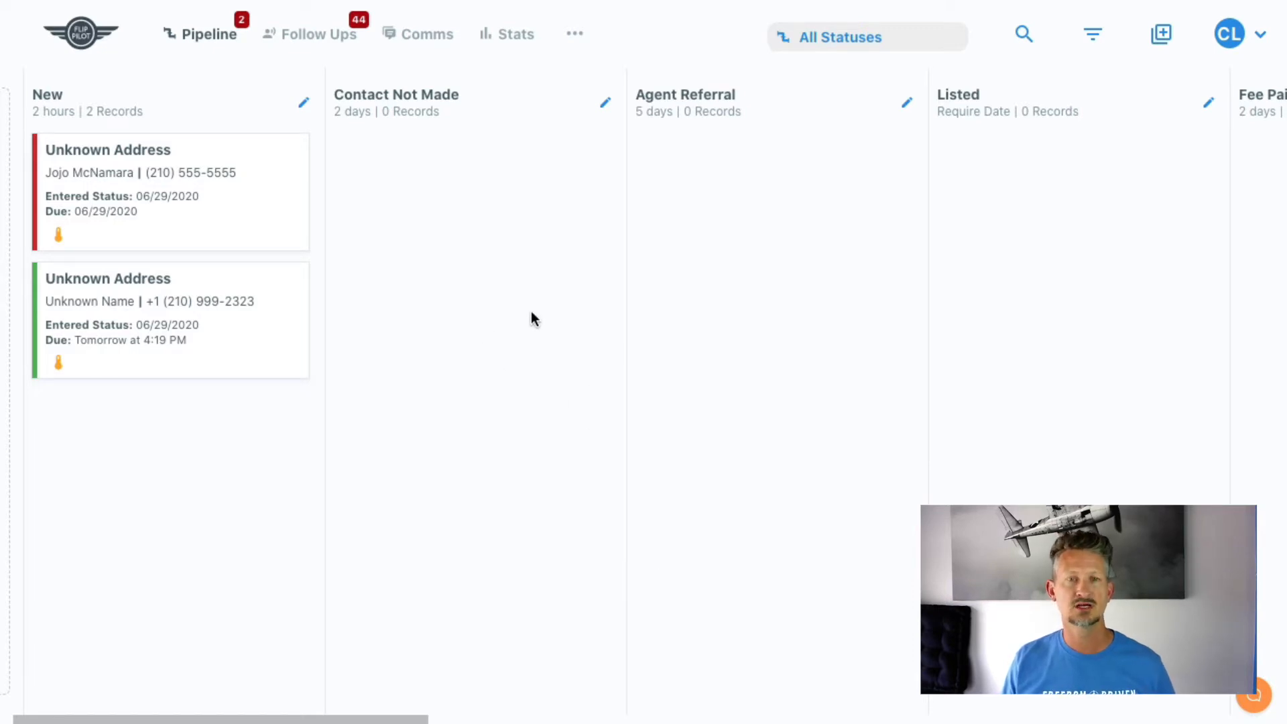
# Step: Scroll across the pipeline board to review its status columns
pyautogui.hscroll(3)
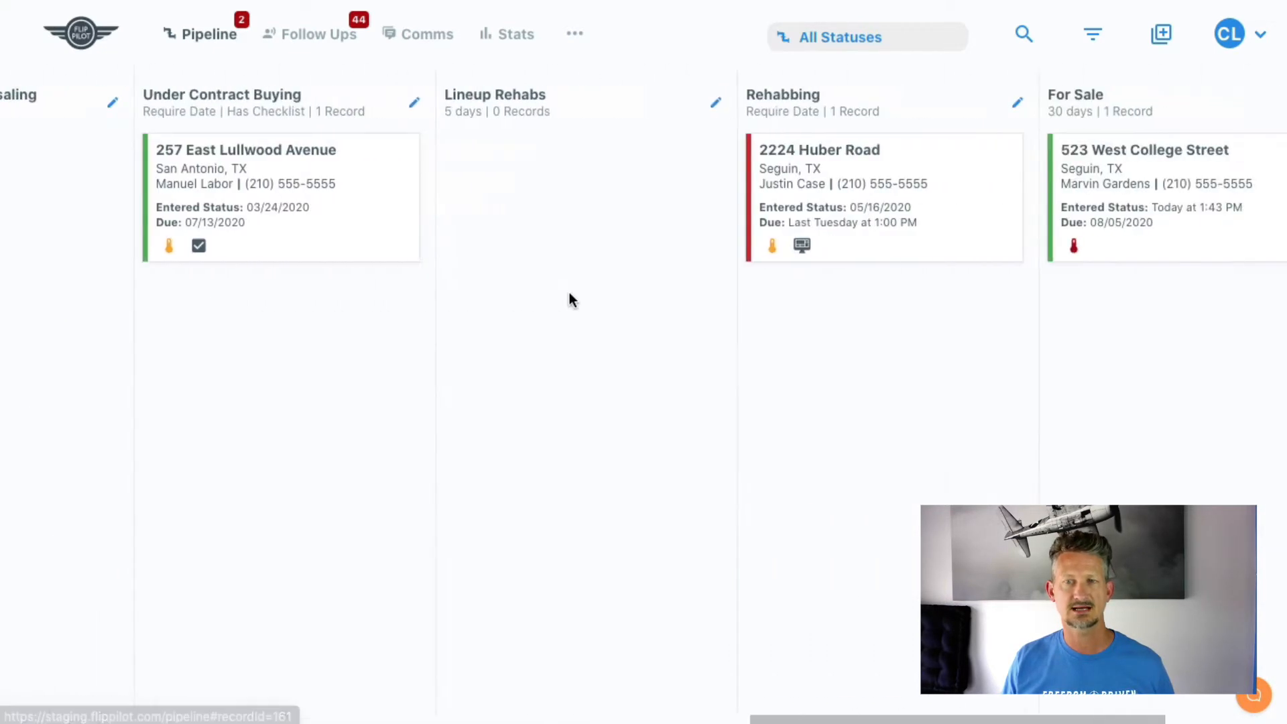
pyautogui.hscroll(3)
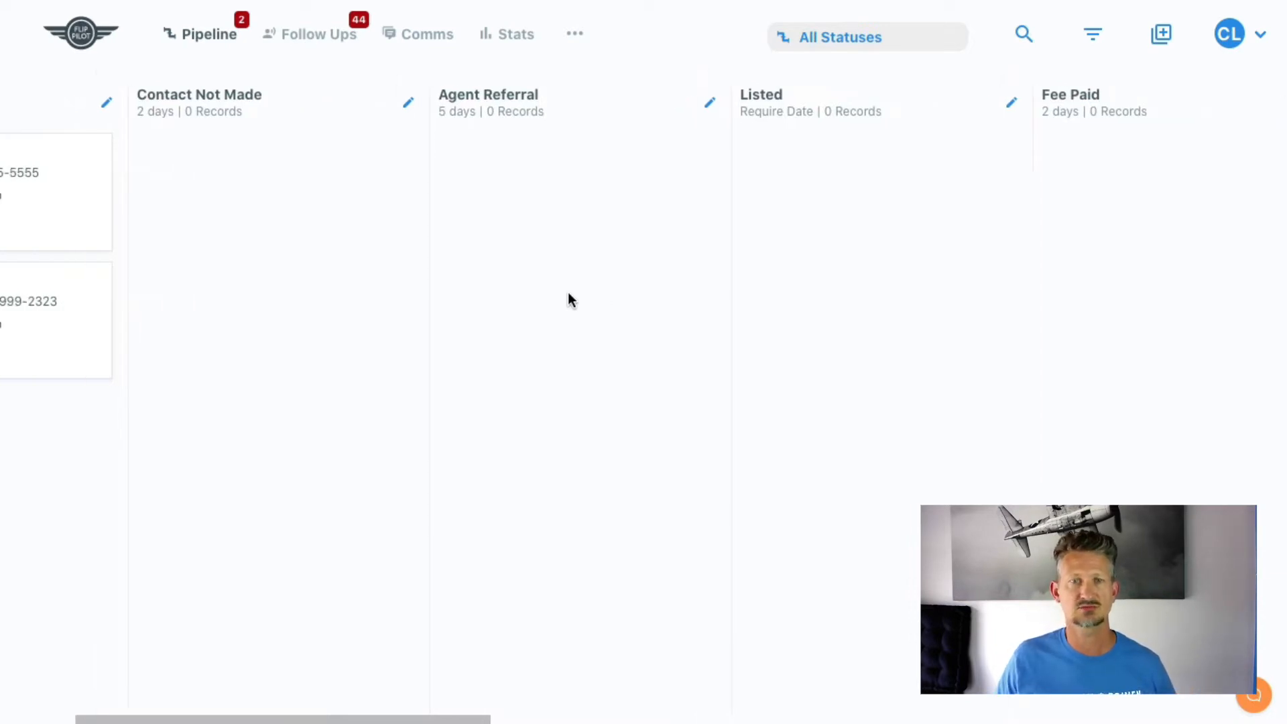
pyautogui.hscroll(-3)
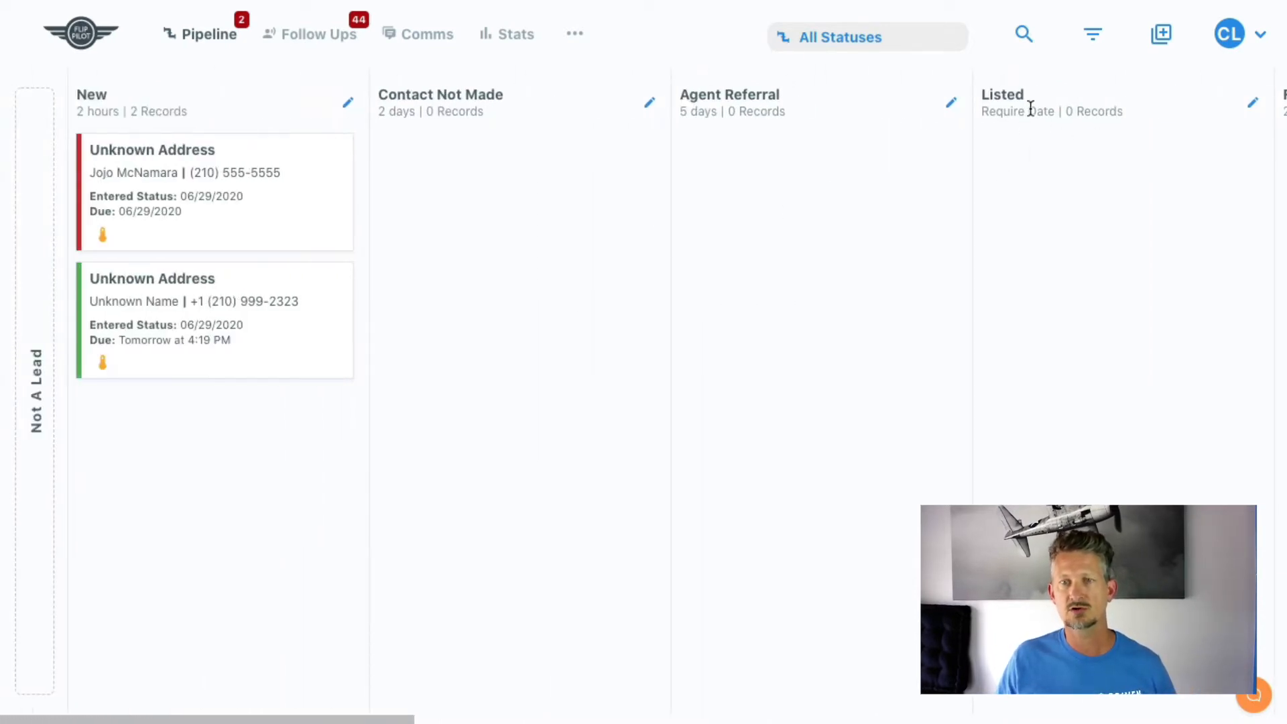
pyautogui.hscroll(3)
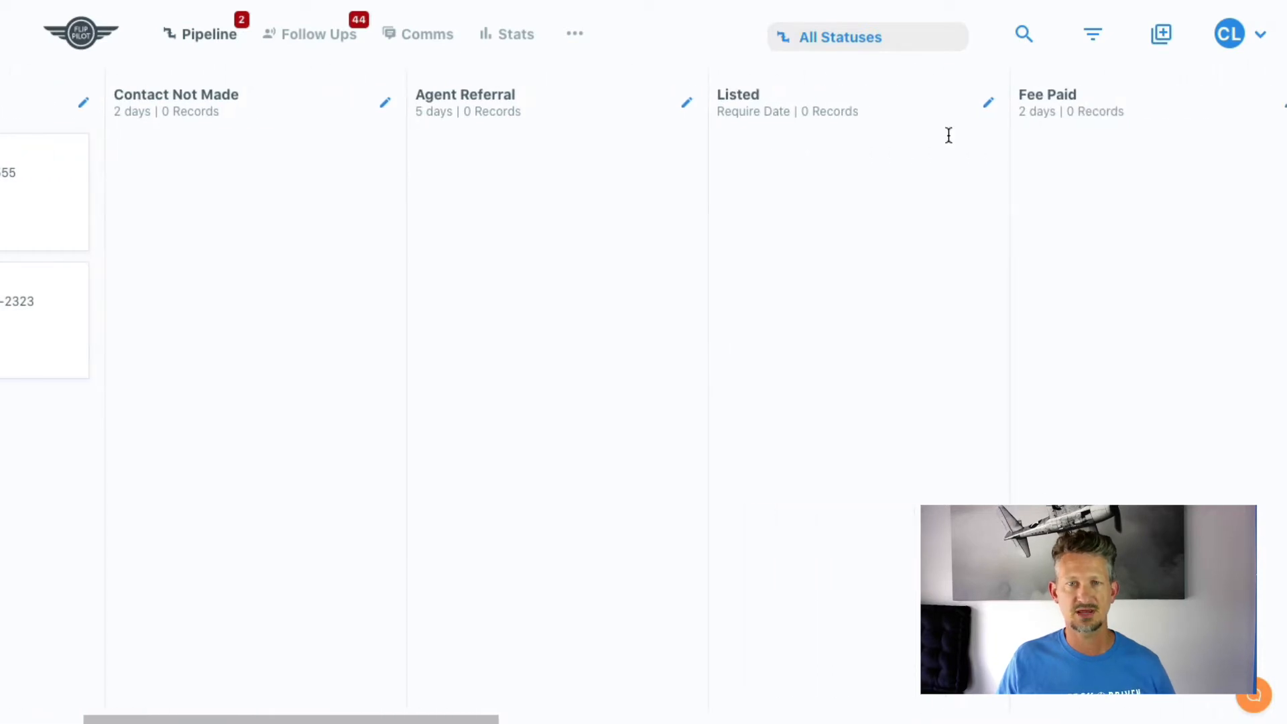
pyautogui.hscroll(3)
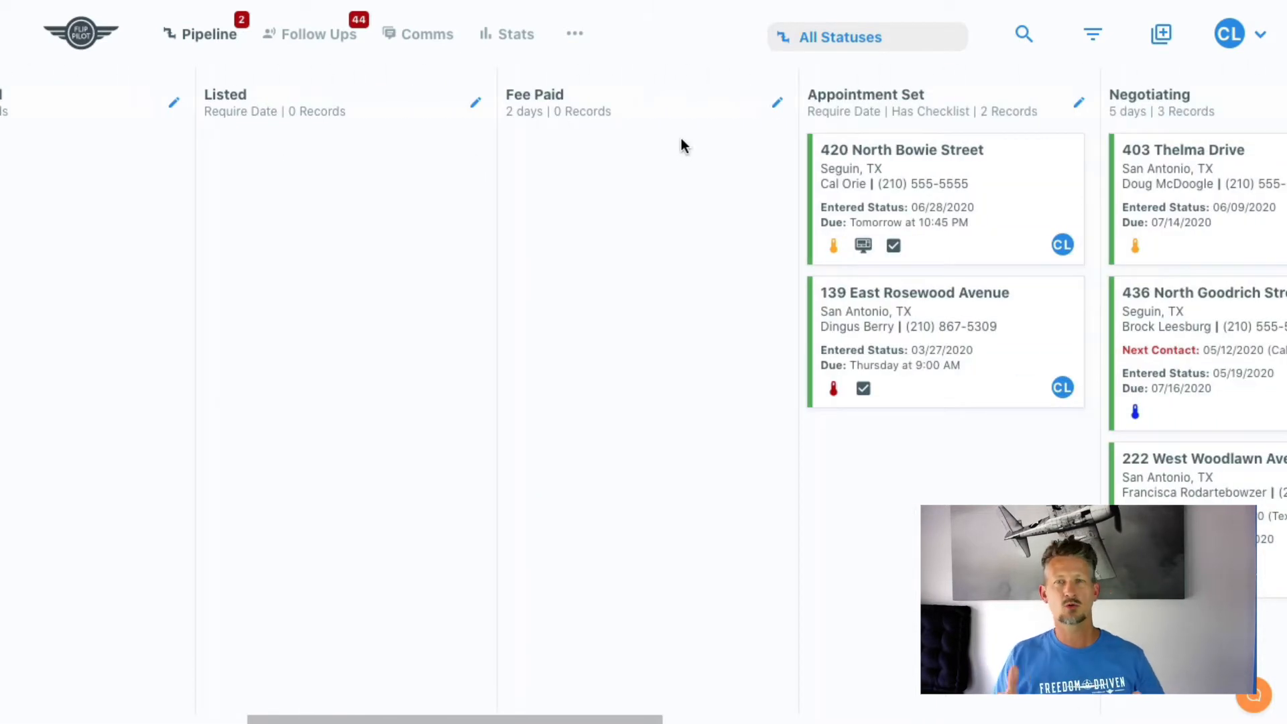
pyautogui.hscroll(3)
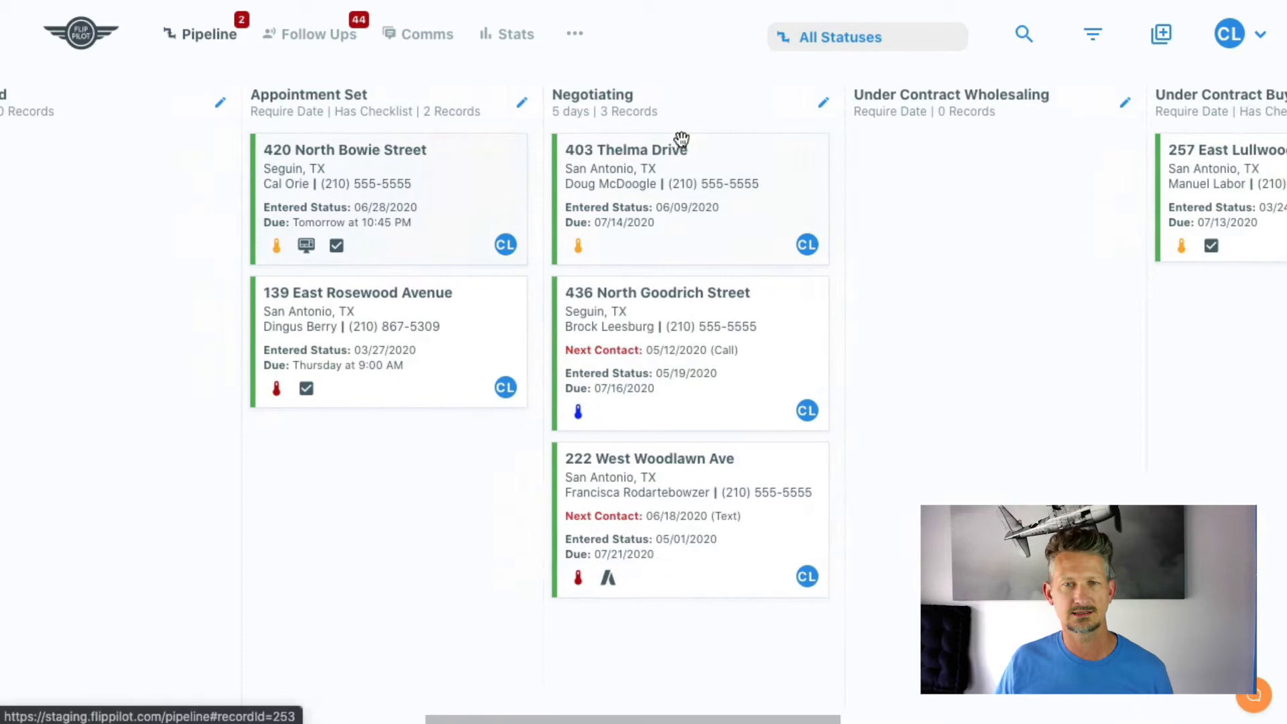
pyautogui.hscroll(3)
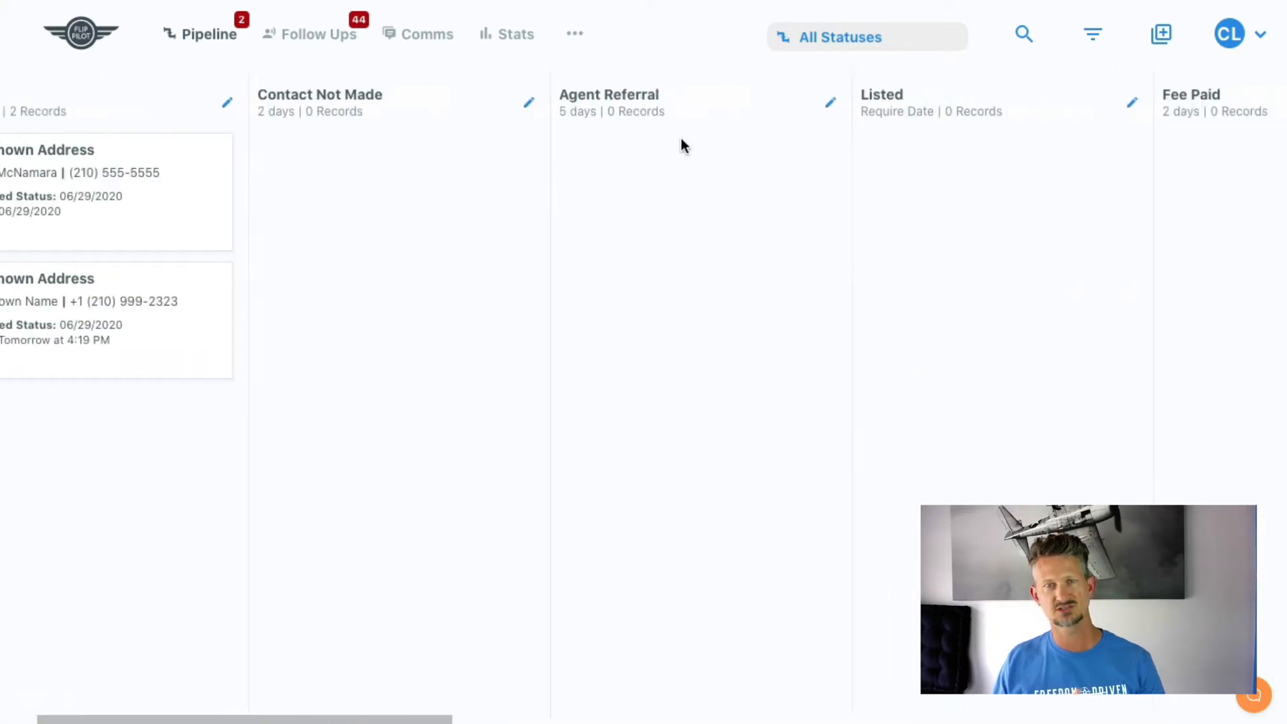
# Step: Switch the board to the Listing Referrals view, then reopen the pipeline views list
pyautogui.click(866, 36)
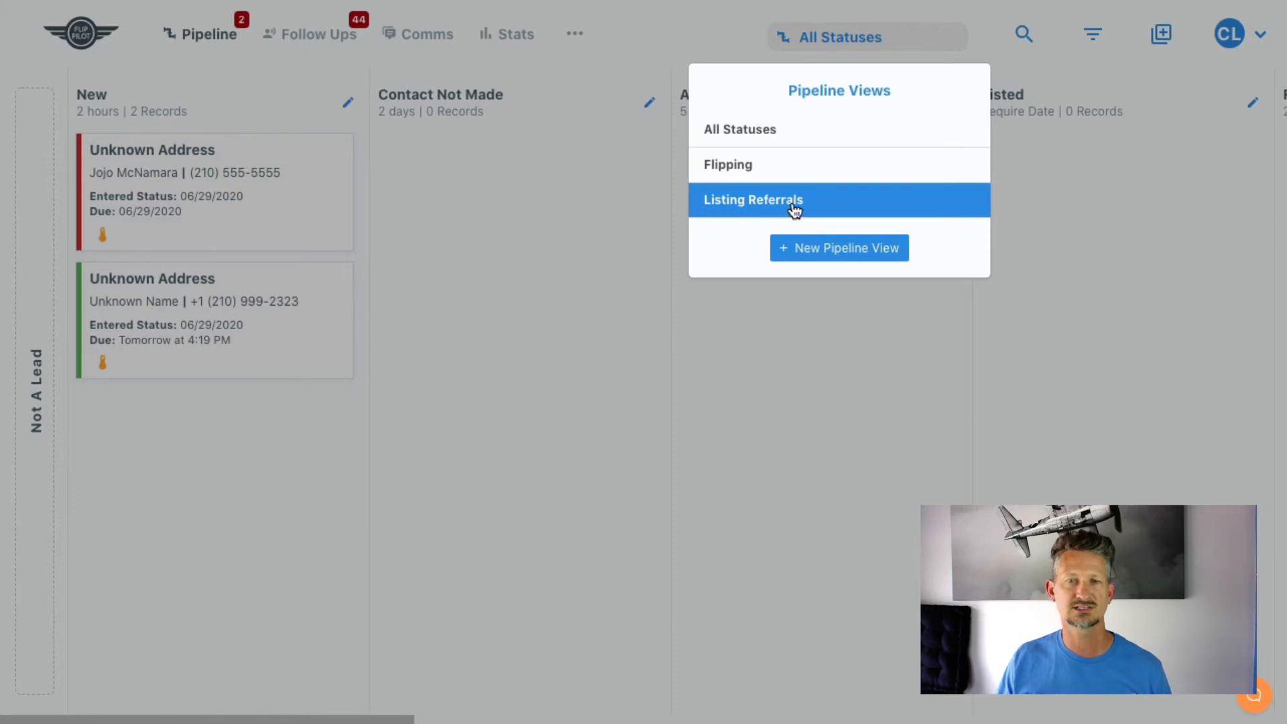
pyautogui.click(752, 199)
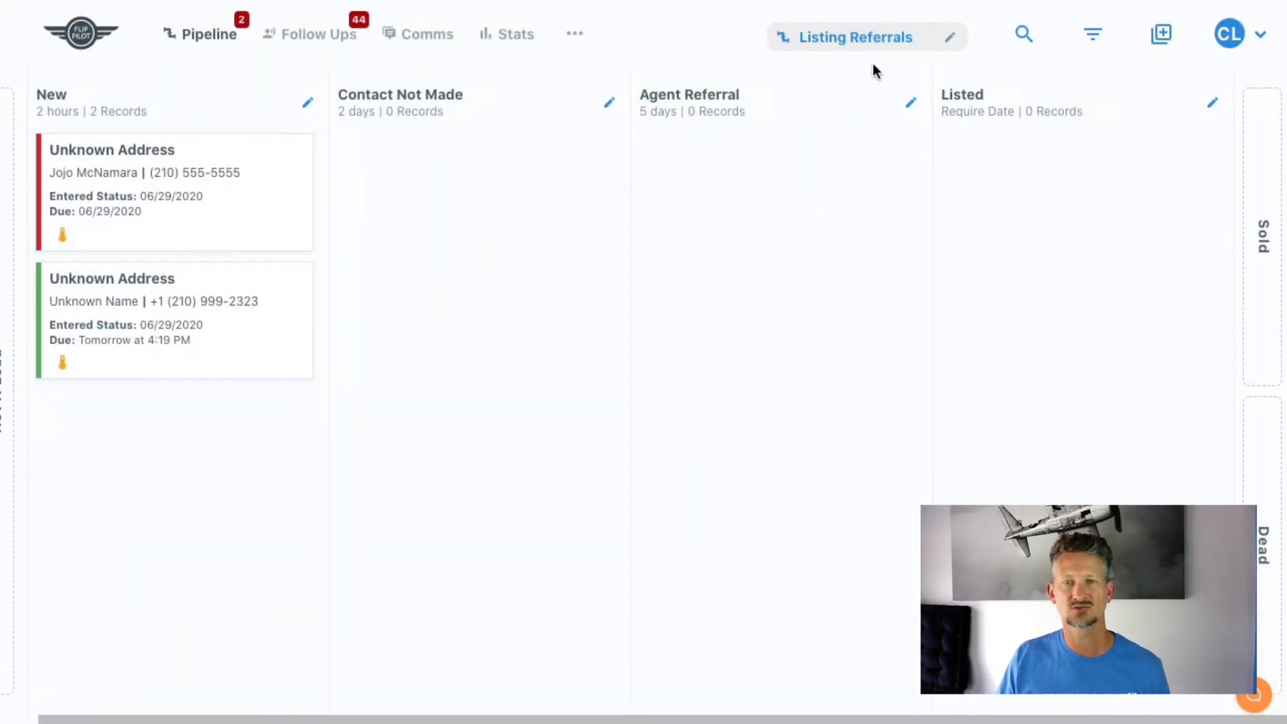
pyautogui.click(854, 37)
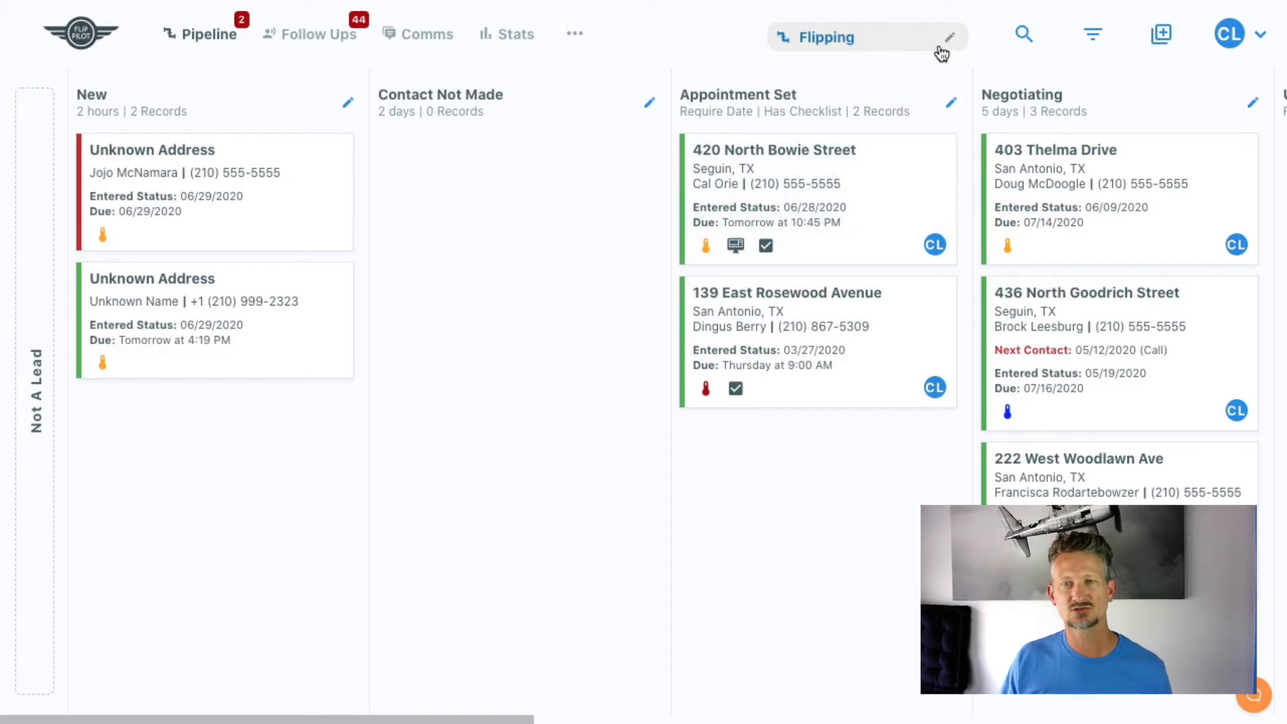
# Step: Check which status checkboxes the Flipping view's Edit Pipeline View dialog includes, then show the views list
pyautogui.click(949, 37)
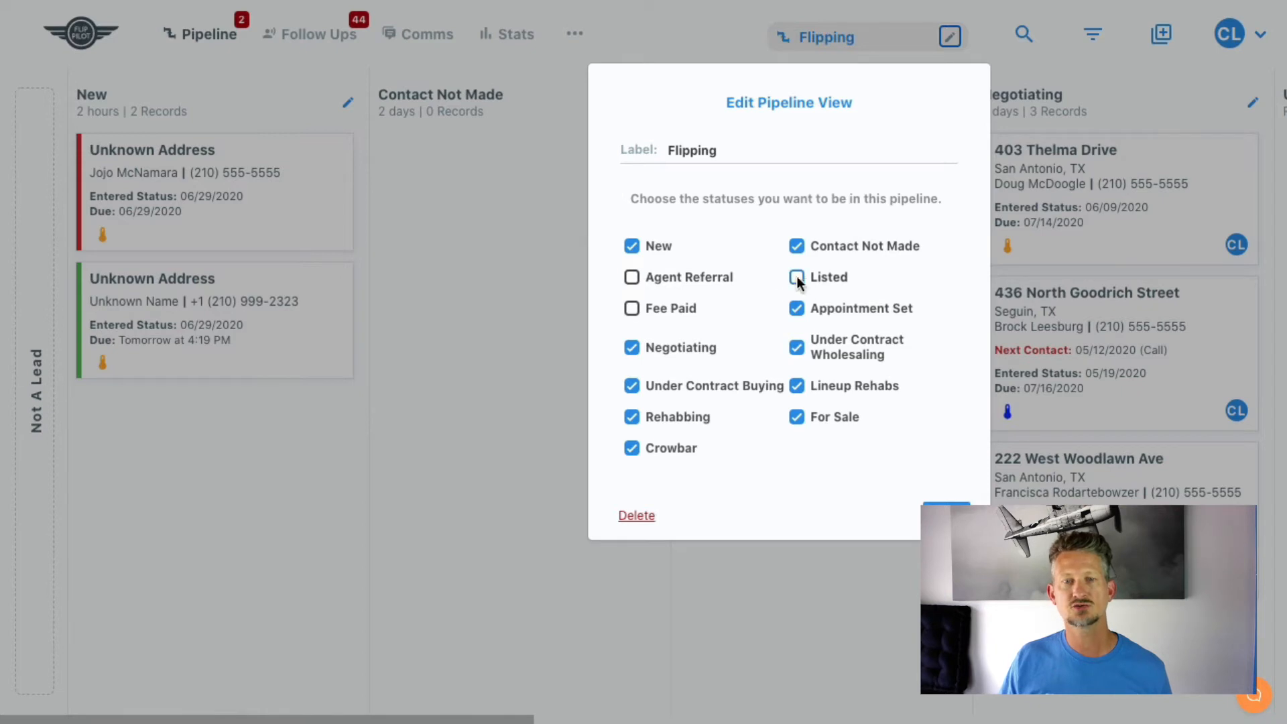
pyautogui.click(795, 277)
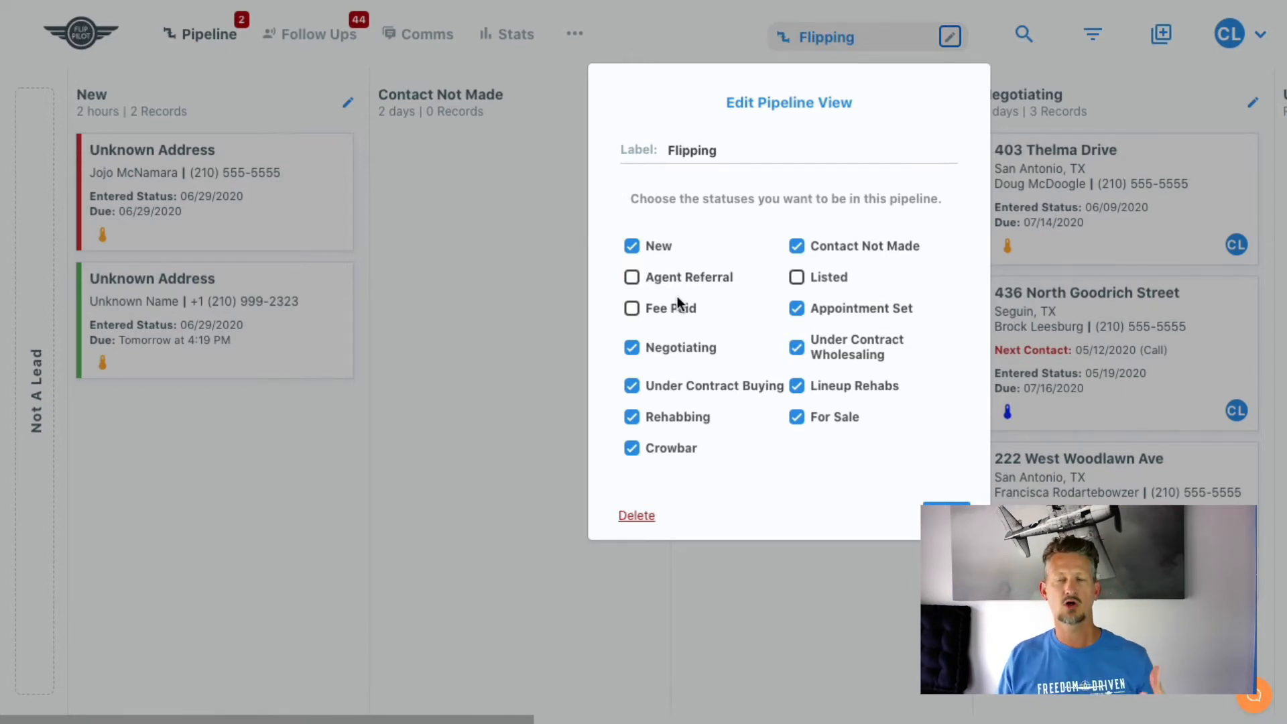
pyautogui.moveTo(746, 289)
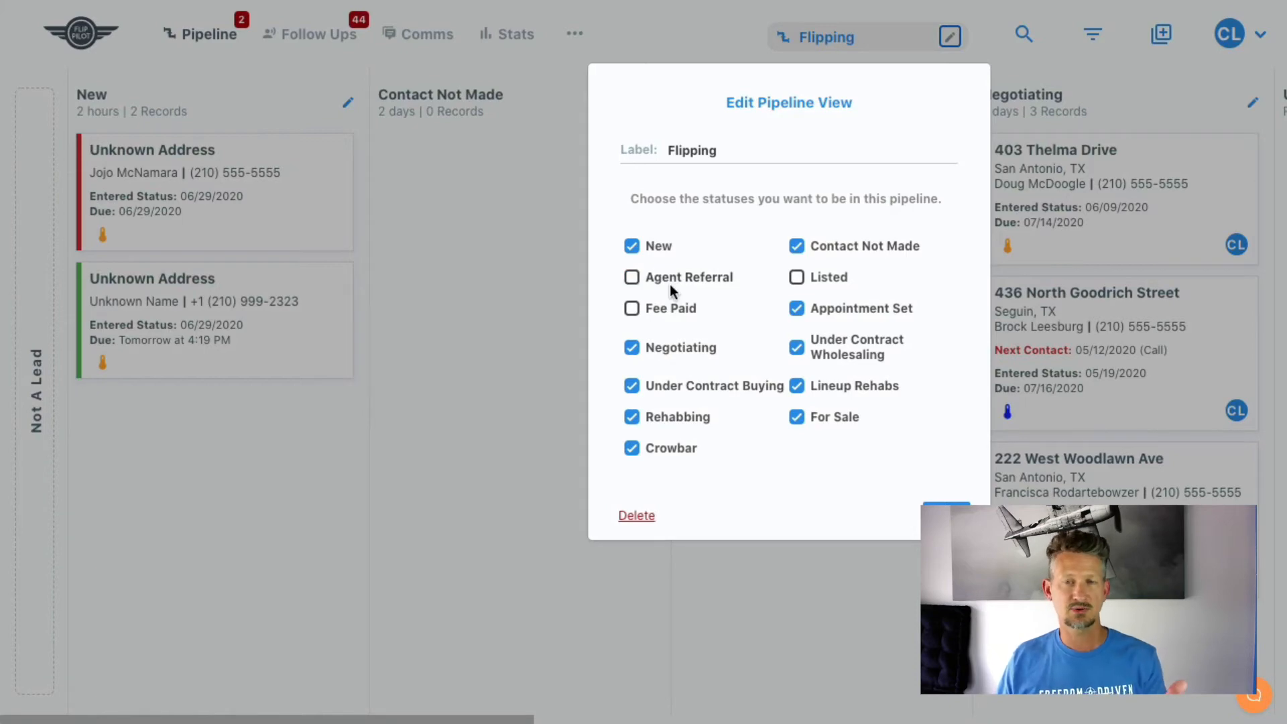
pyautogui.moveTo(798, 482)
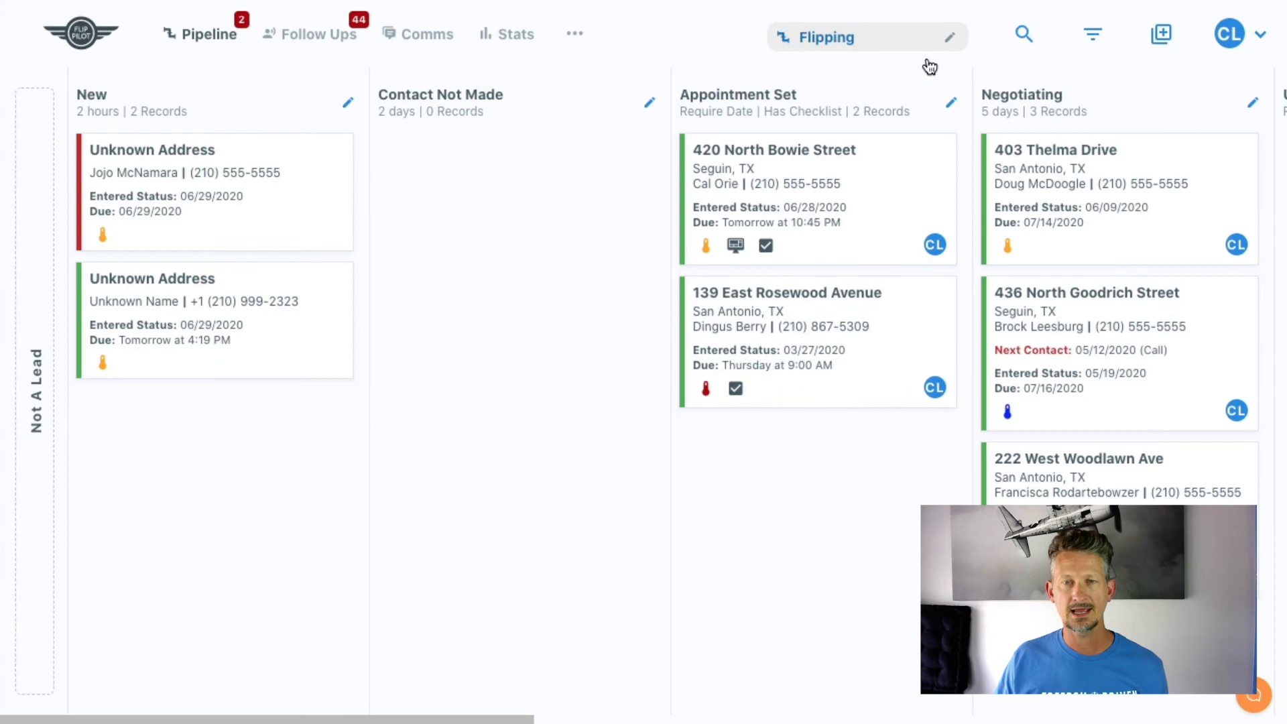
pyautogui.click(949, 37)
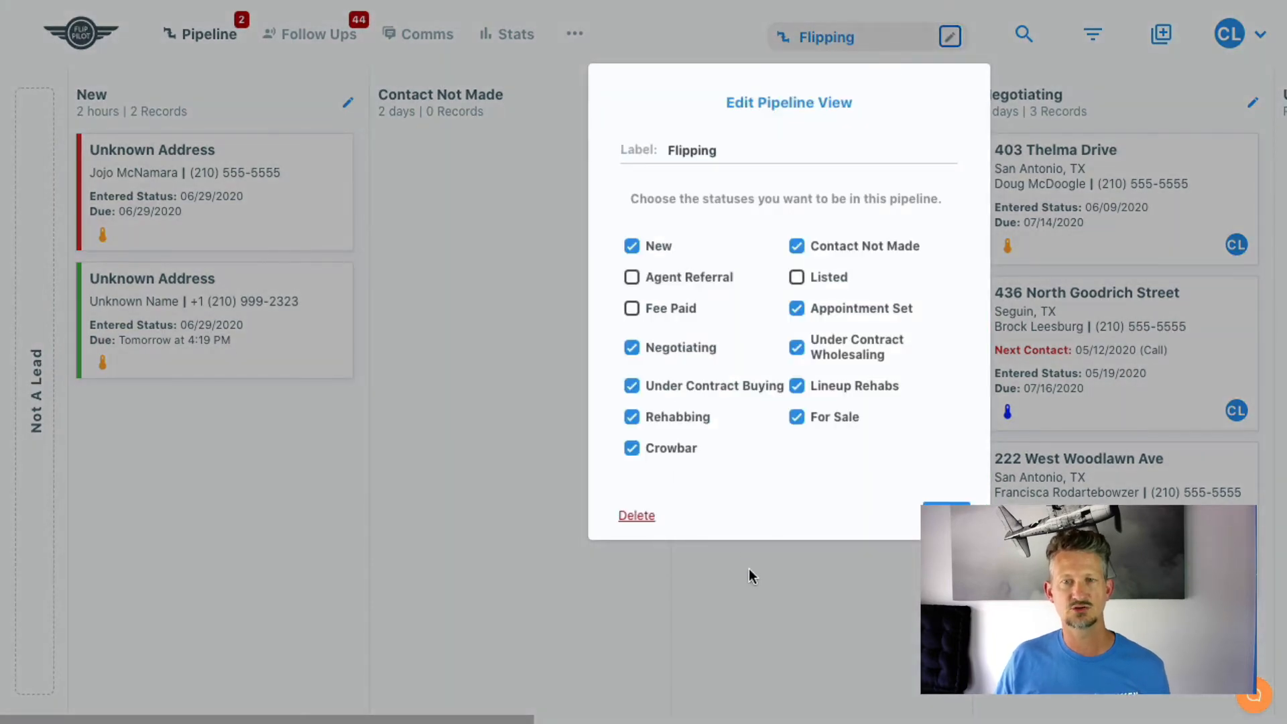
pyautogui.click(950, 36)
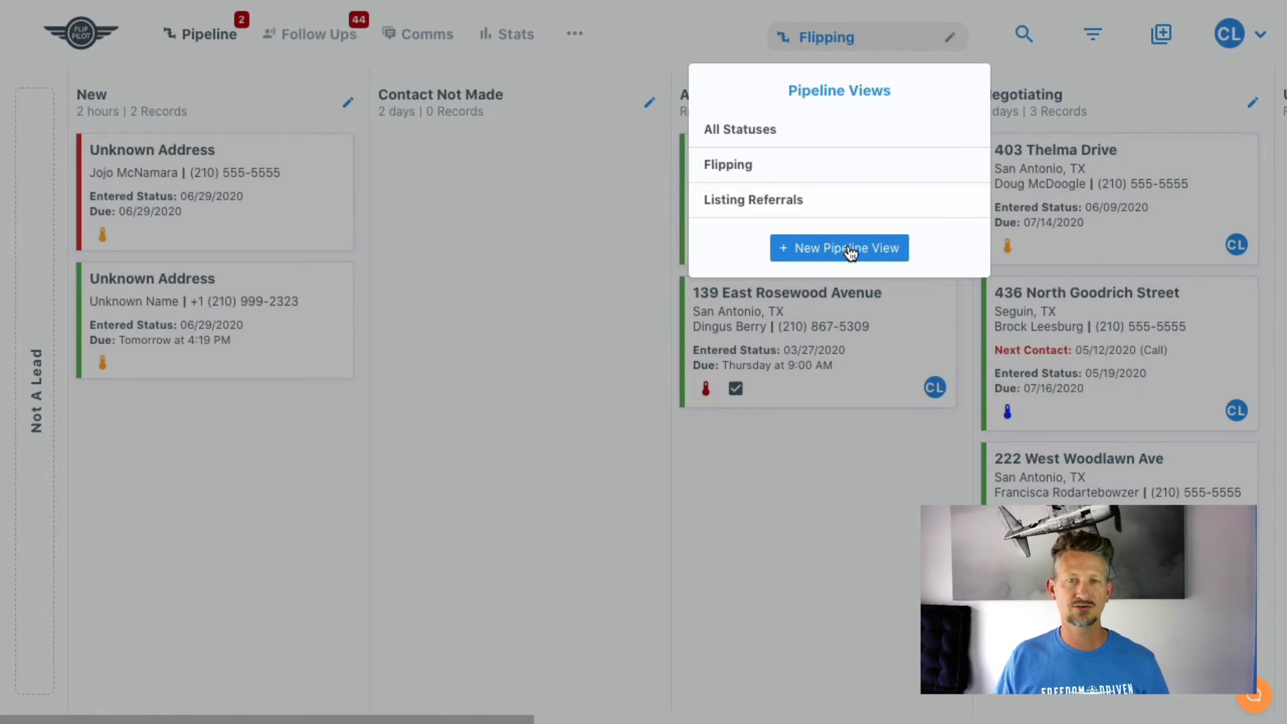
# Step: Open the blank Create Pipeline View form and close it with X, unsaved
pyautogui.click(838, 248)
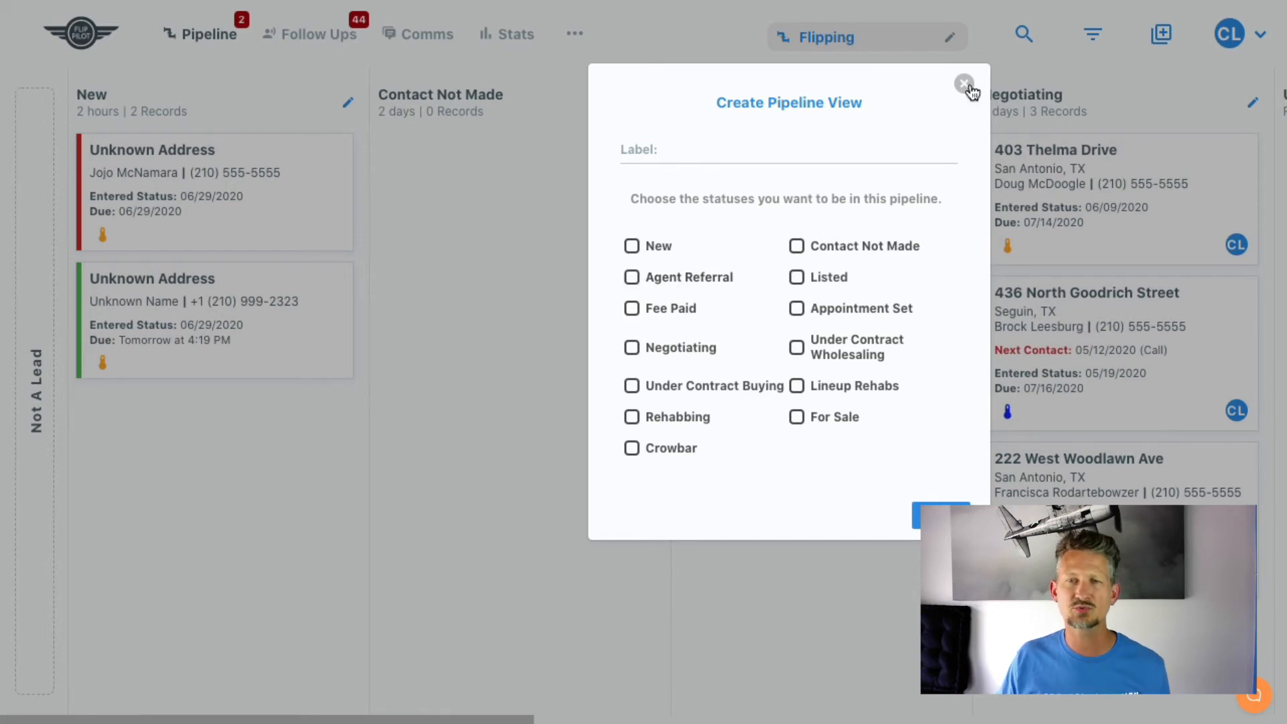
pyautogui.click(964, 85)
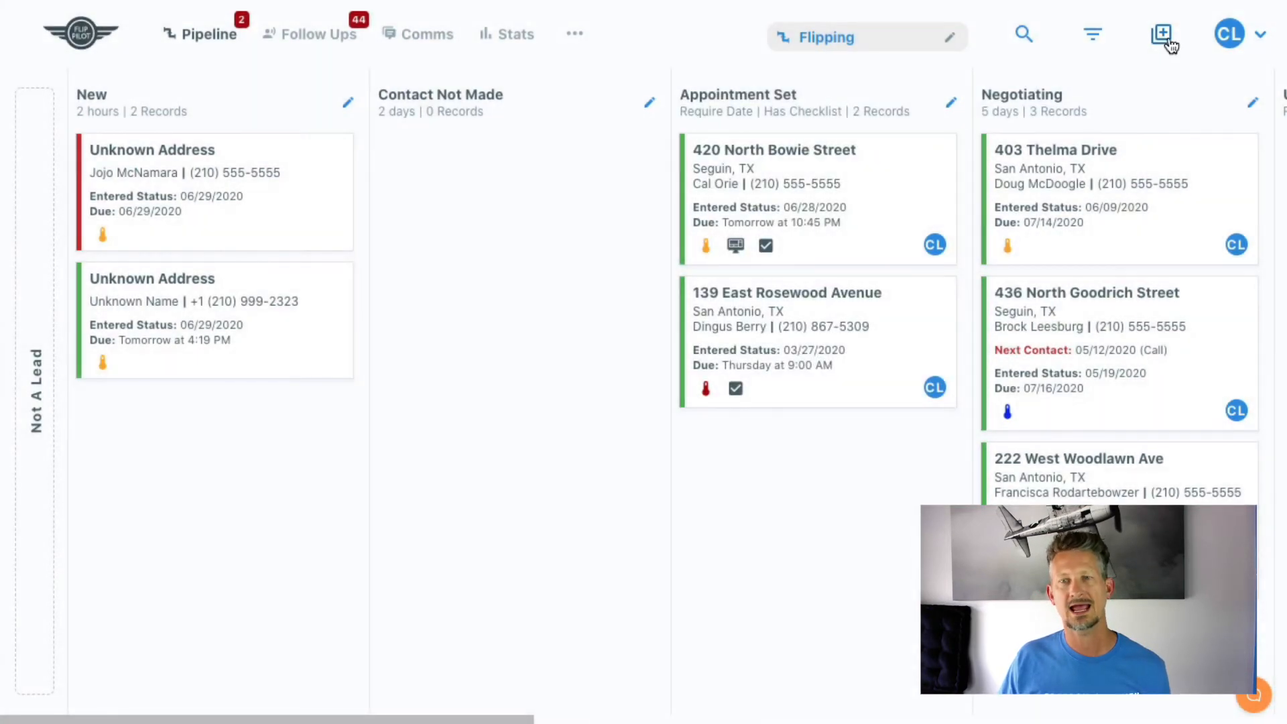
pyautogui.click(1161, 34)
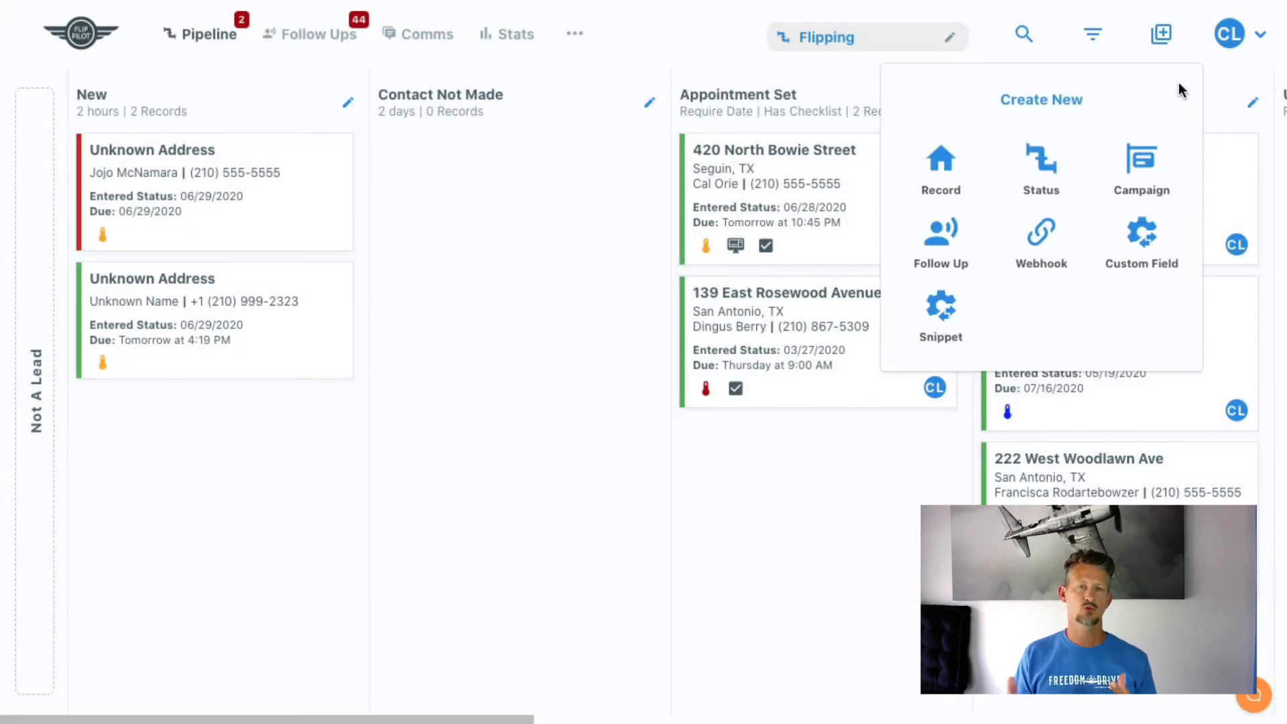
pyautogui.click(812, 456)
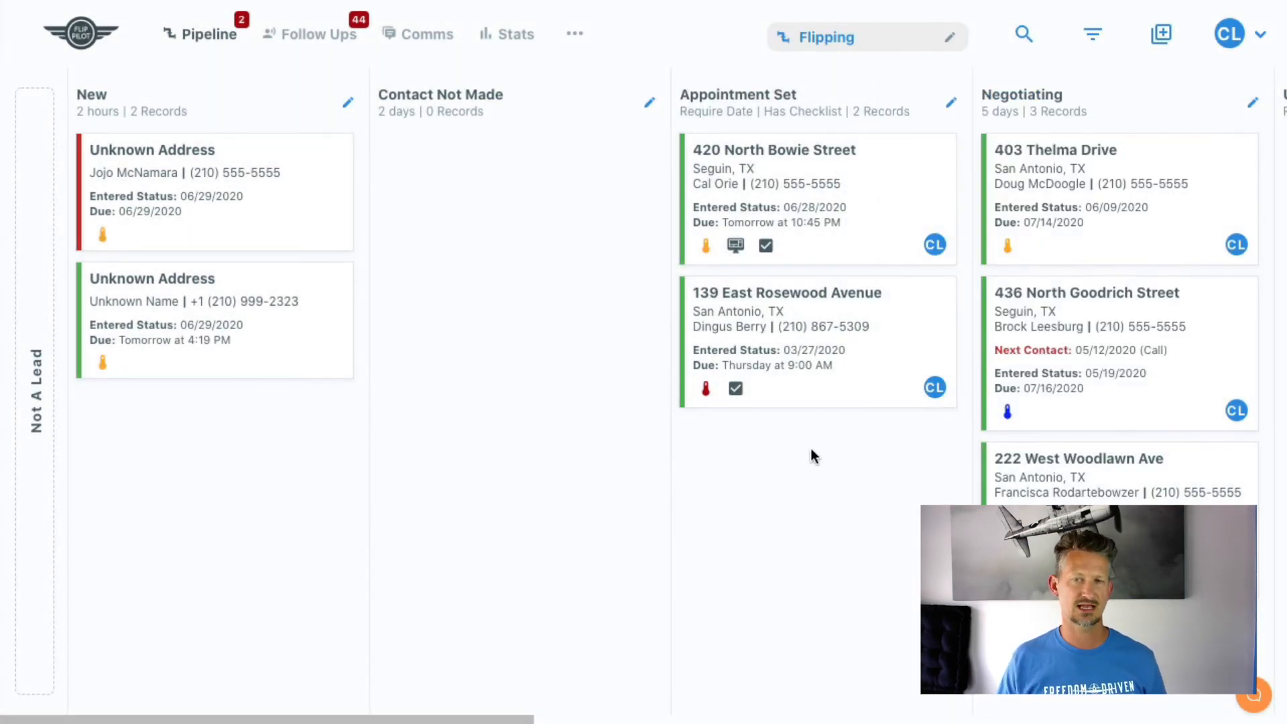